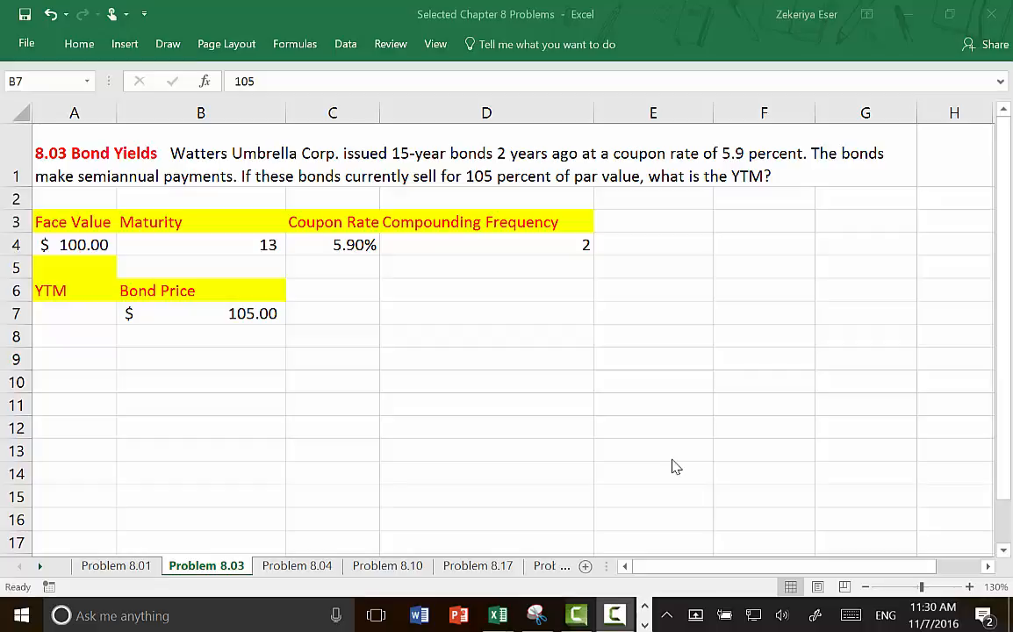
{"action": "mouse_move", "coordinate": [670, 461]}
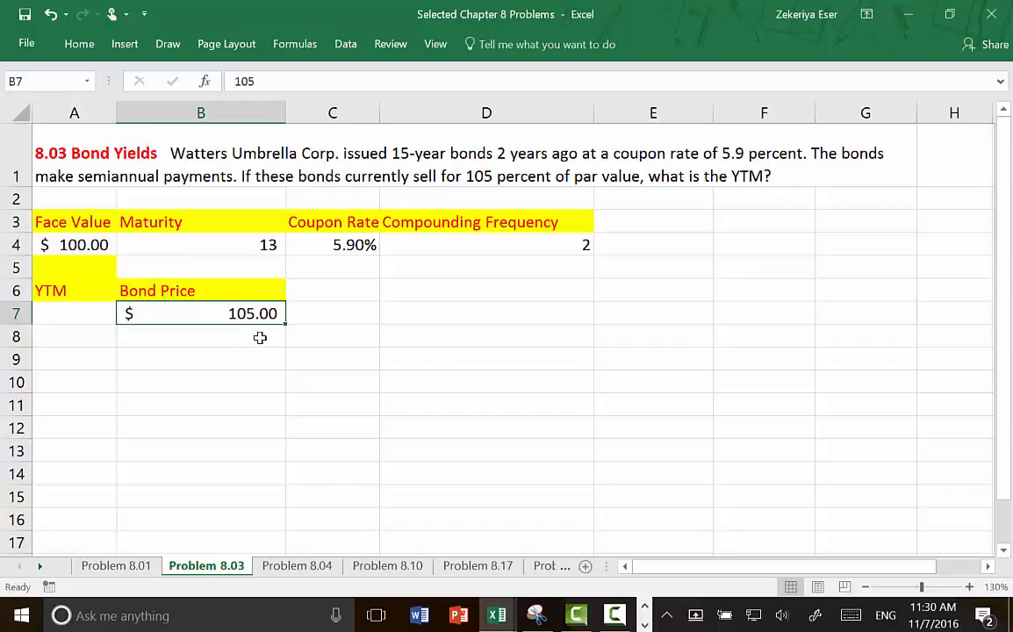
Step: Review the bond inputs: 13 years to maturity, 5.90% coupon, frequency 2
{"action": "left_click", "coordinate": [200, 244]}
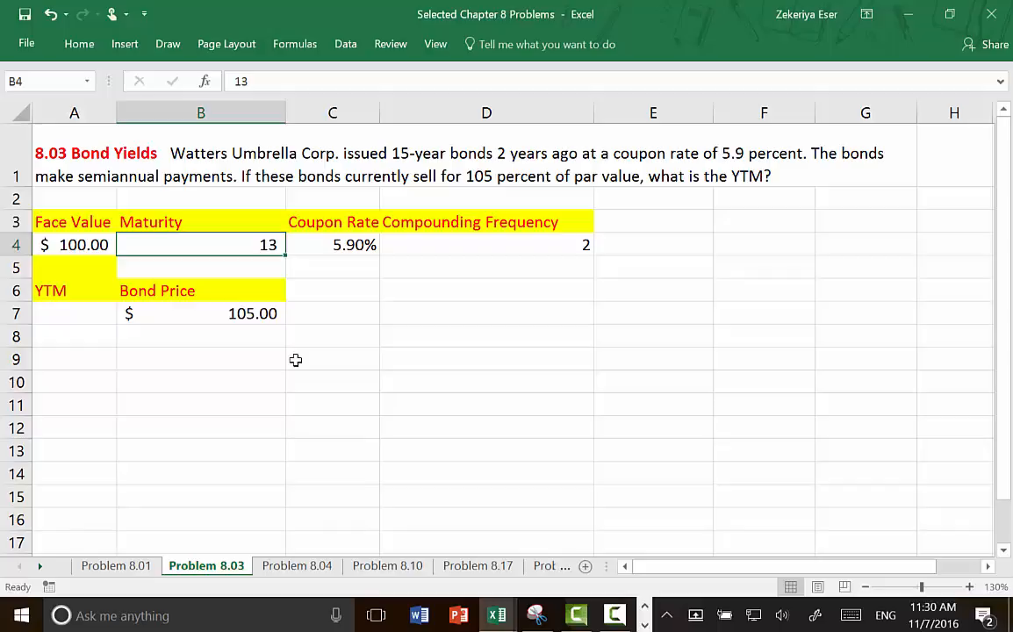
{"action": "left_click", "coordinate": [332, 244]}
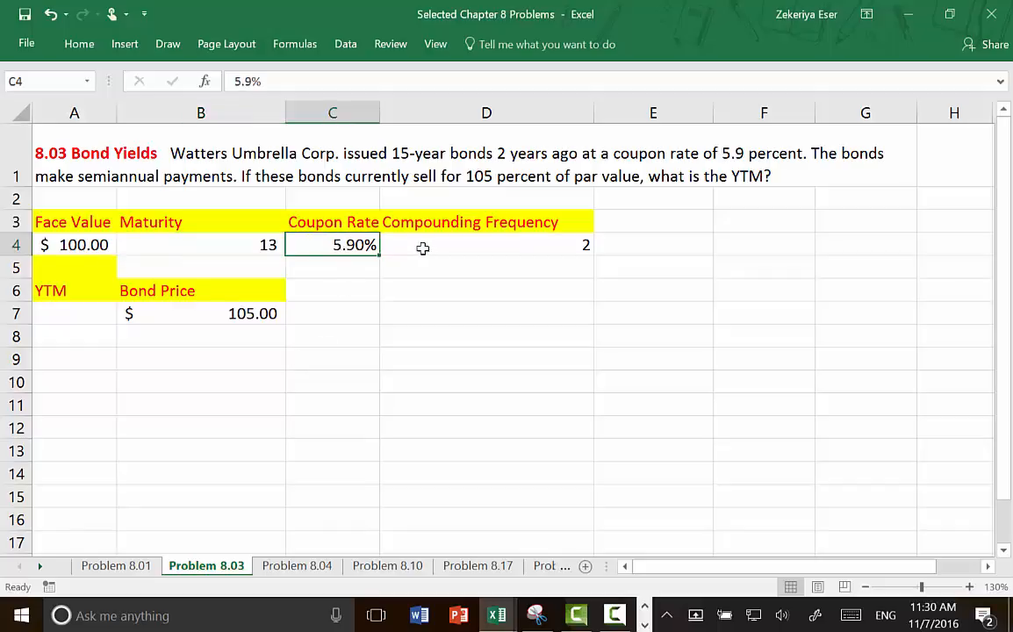
{"action": "left_click", "coordinate": [486, 244]}
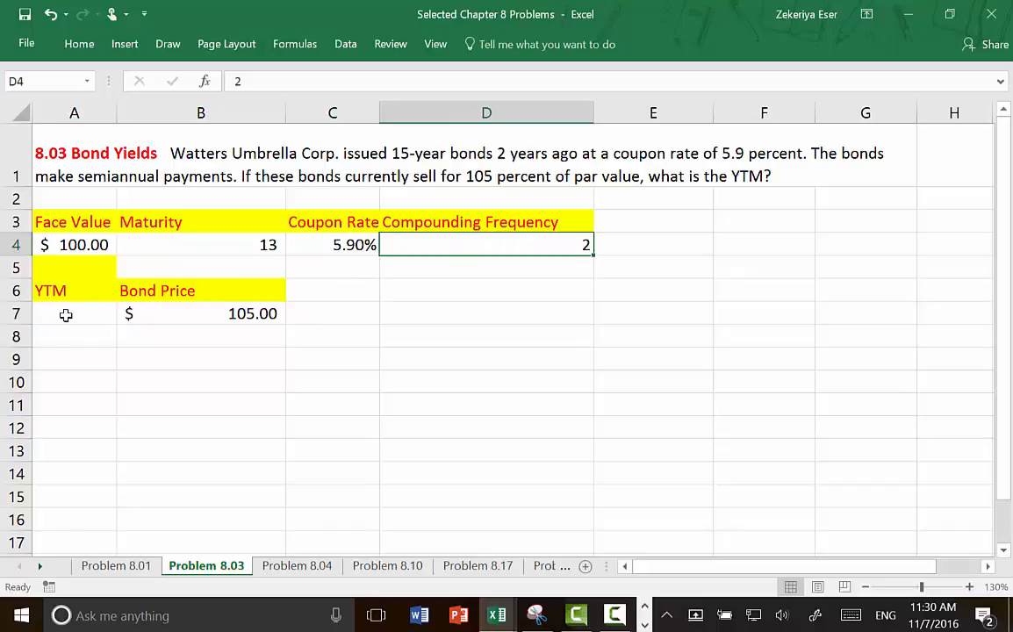
Step: Start a RATE formula in A7 with periods as maturity times frequency
{"action": "left_click", "coordinate": [73, 314]}
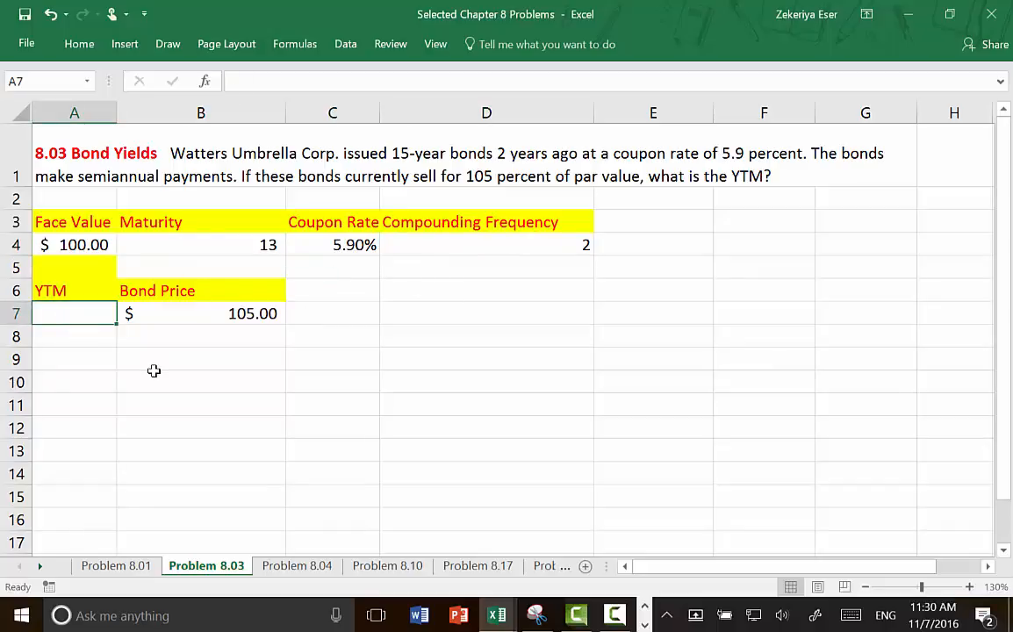
{"action": "type", "text": "=rate"}
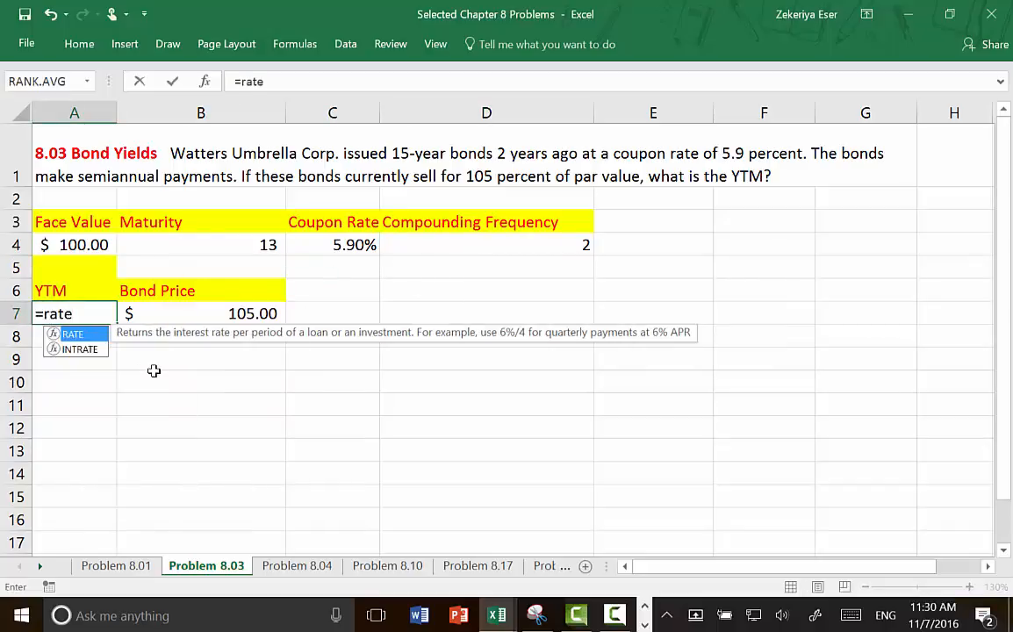
{"action": "type", "text": "("}
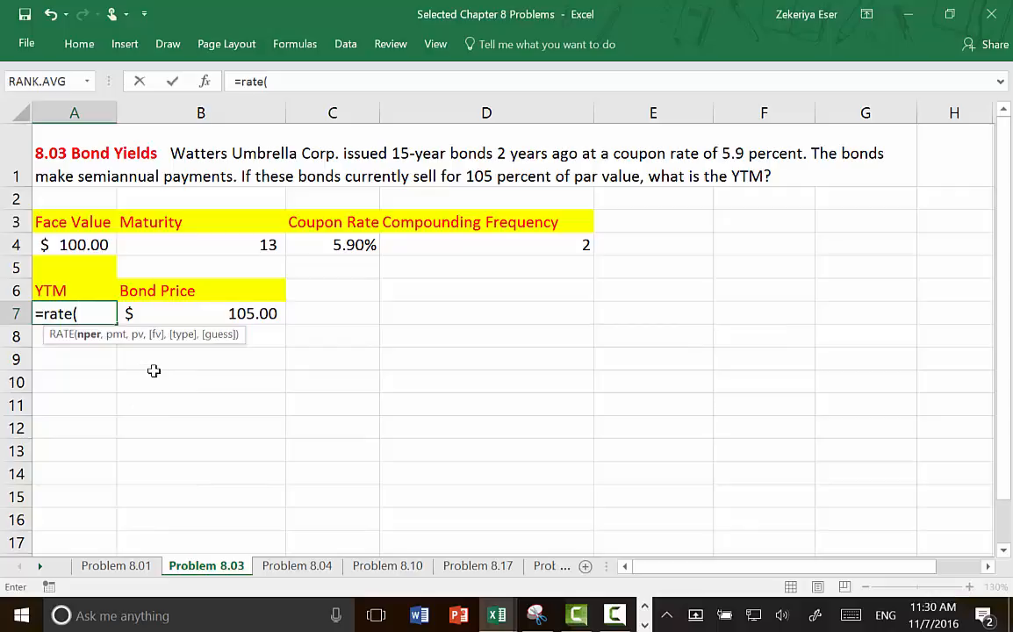
{"action": "mouse_move", "coordinate": [217, 244]}
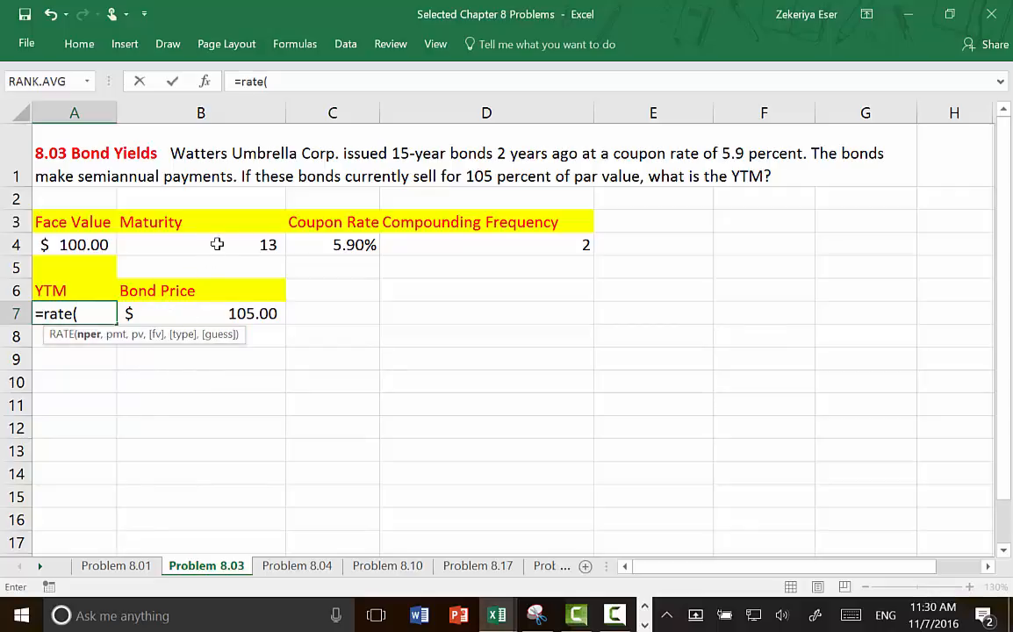
{"action": "left_click", "coordinate": [200, 245]}
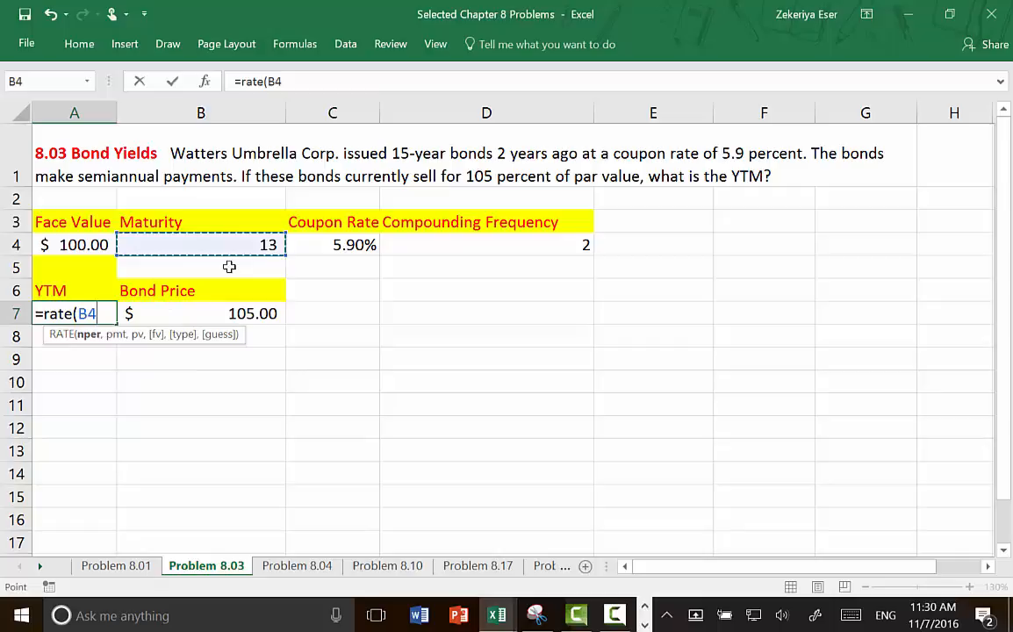
{"action": "left_click", "coordinate": [487, 244]}
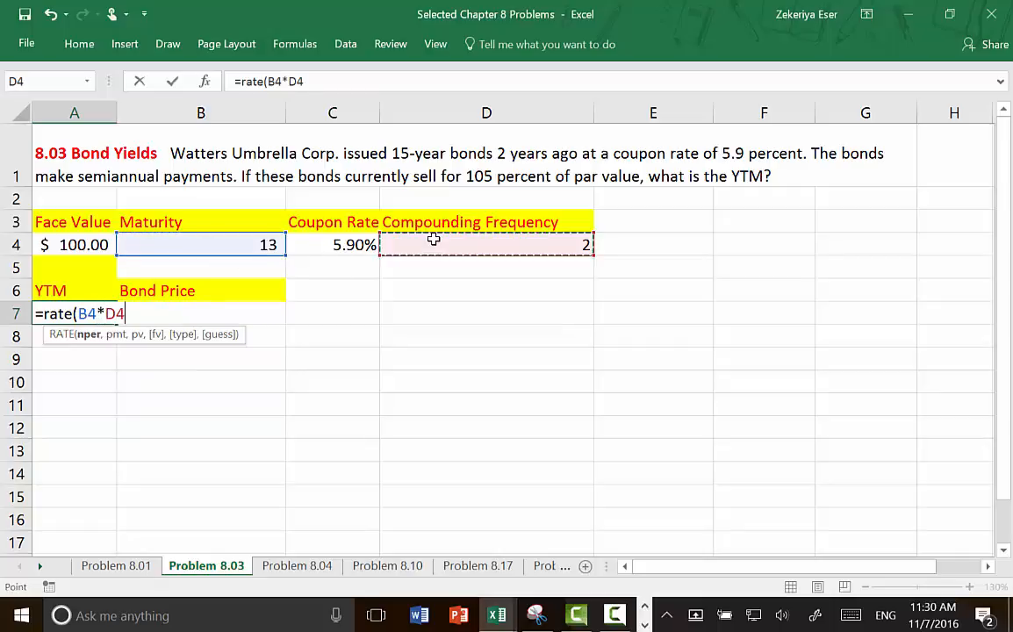
{"action": "type", "text": ","}
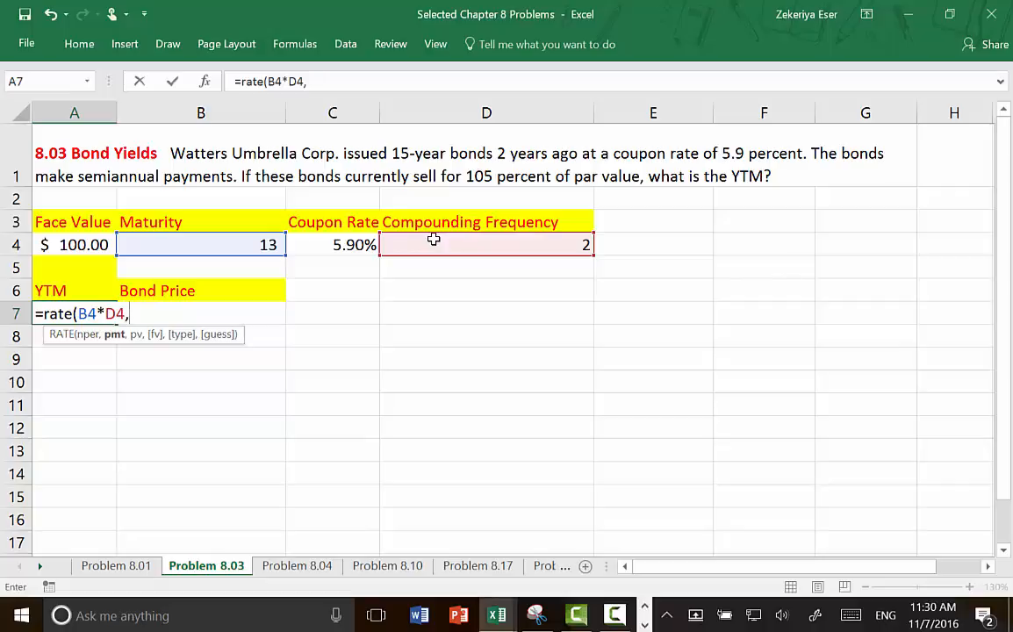
{"action": "mouse_move", "coordinate": [738, 156]}
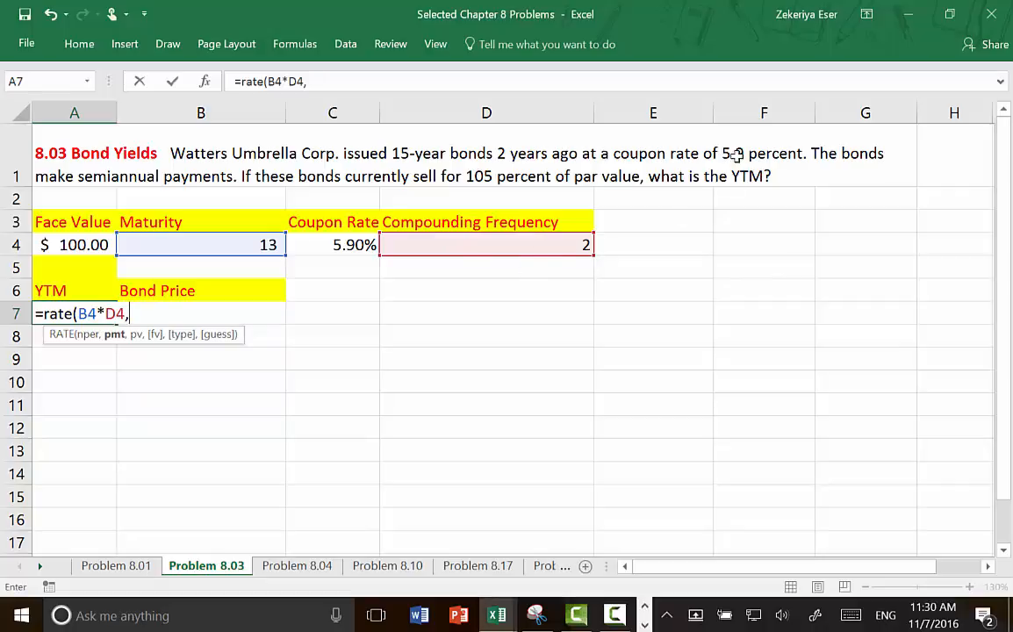
Step: Complete the RATE formula with the coupon payment, bond price and negative face value
{"action": "left_click", "coordinate": [355, 245]}
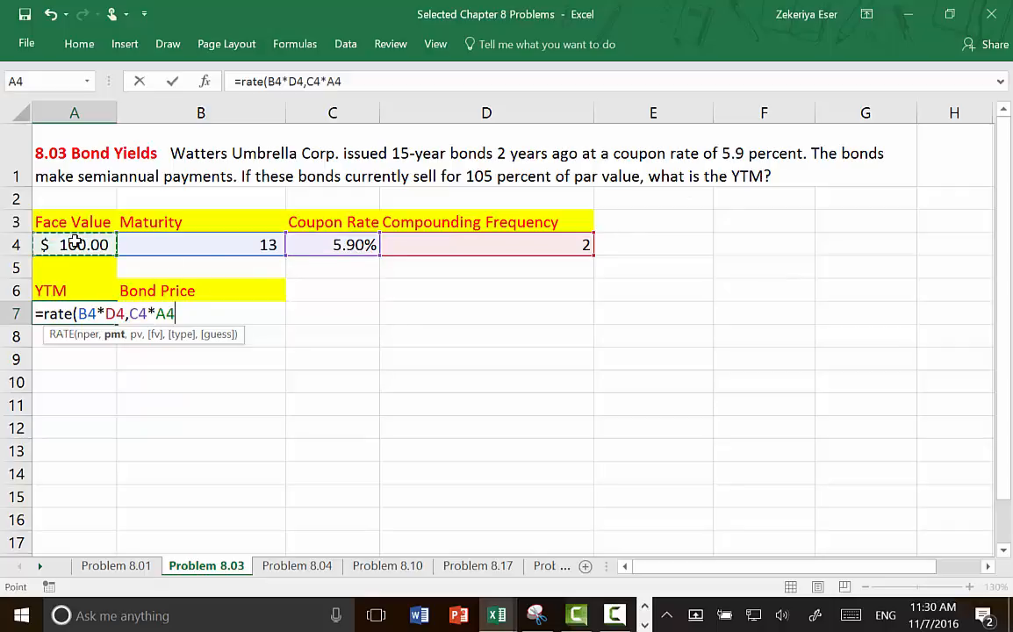
{"action": "type", "text": "/D4"}
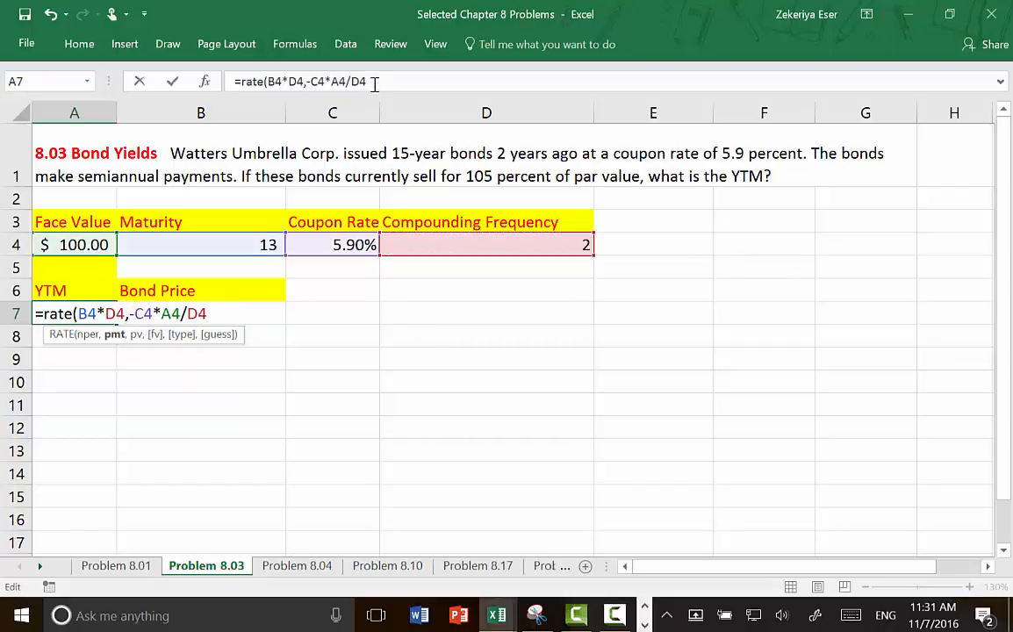
{"action": "type", "text": ","}
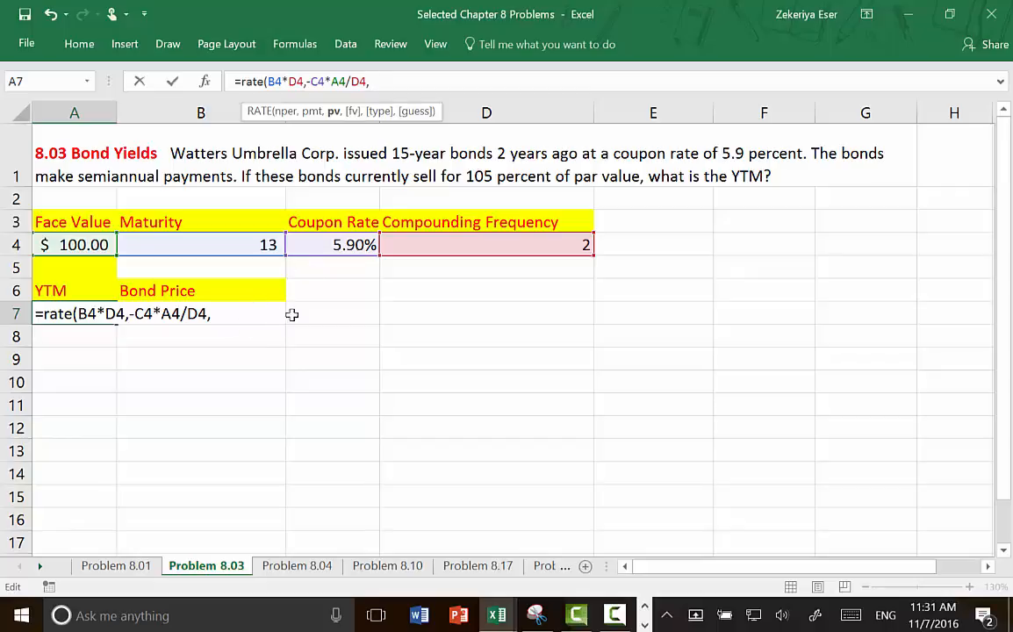
{"action": "left_click", "coordinate": [200, 313]}
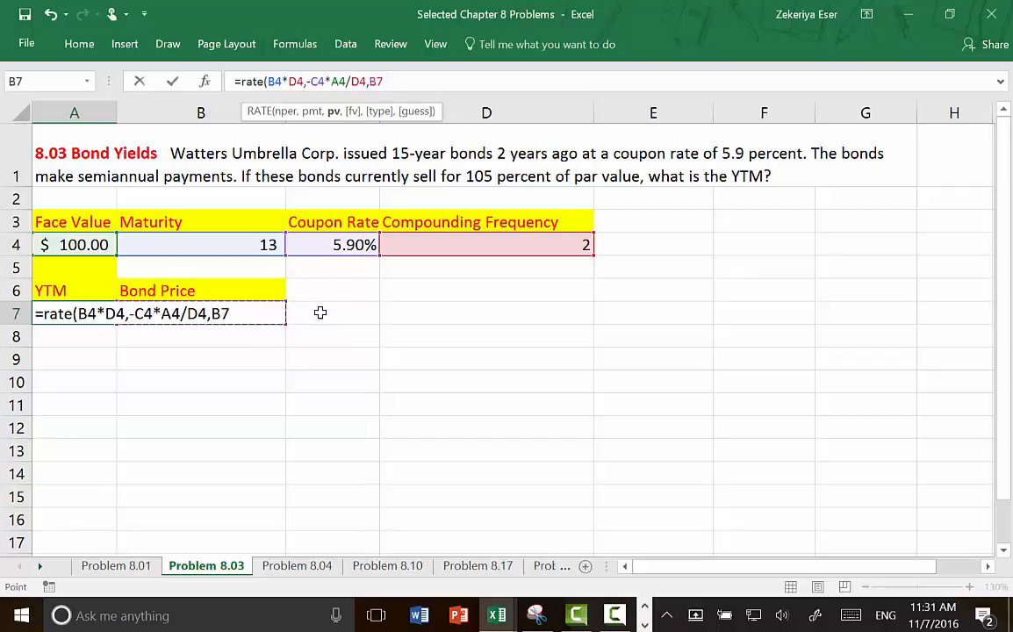
{"action": "type", "text": ","}
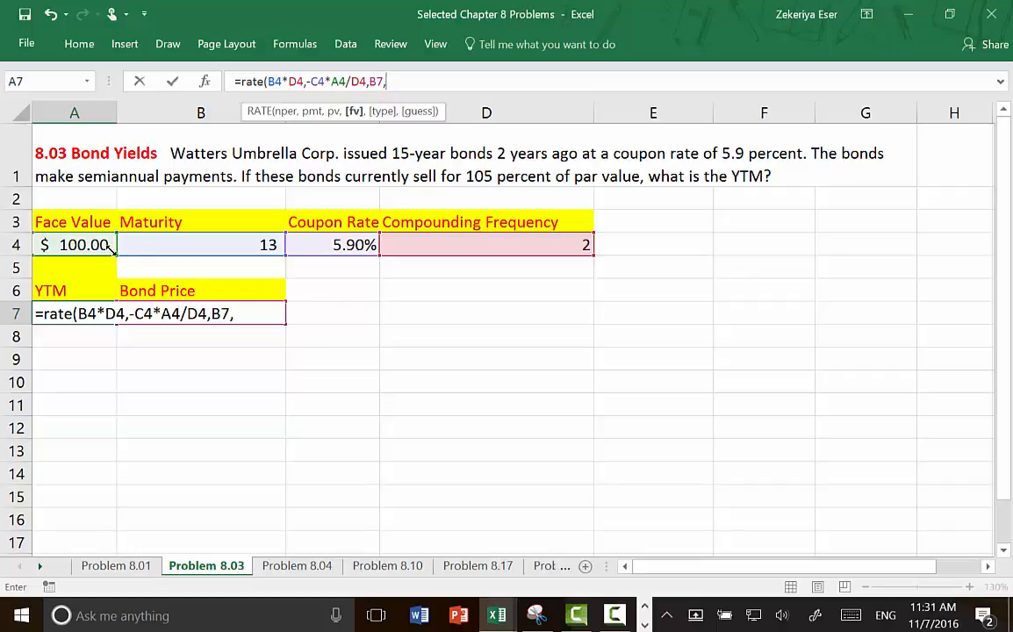
{"action": "type", "text": "-"}
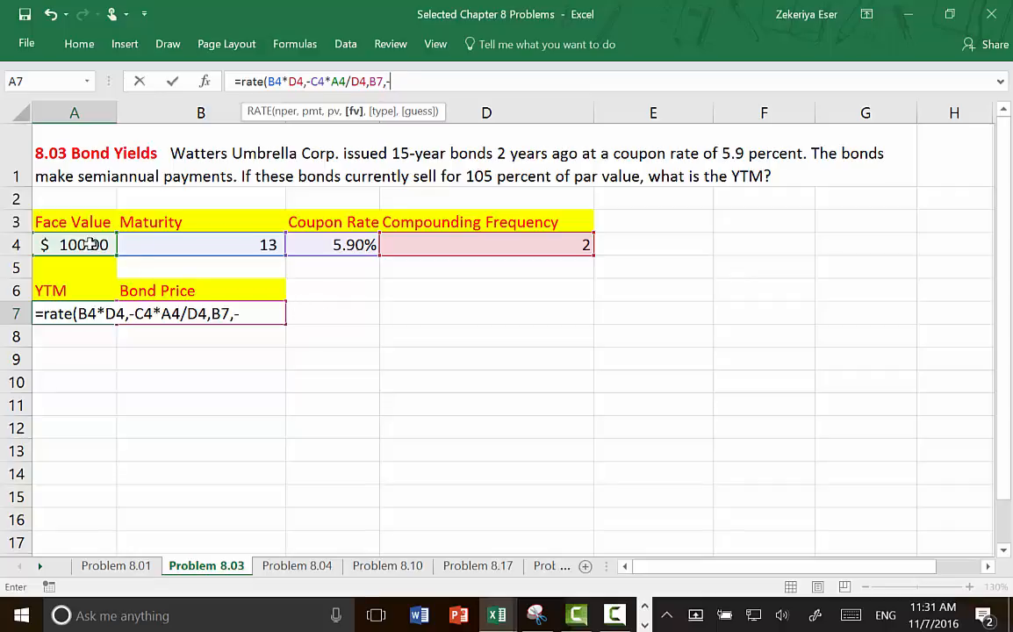
{"action": "left_click", "coordinate": [73, 244]}
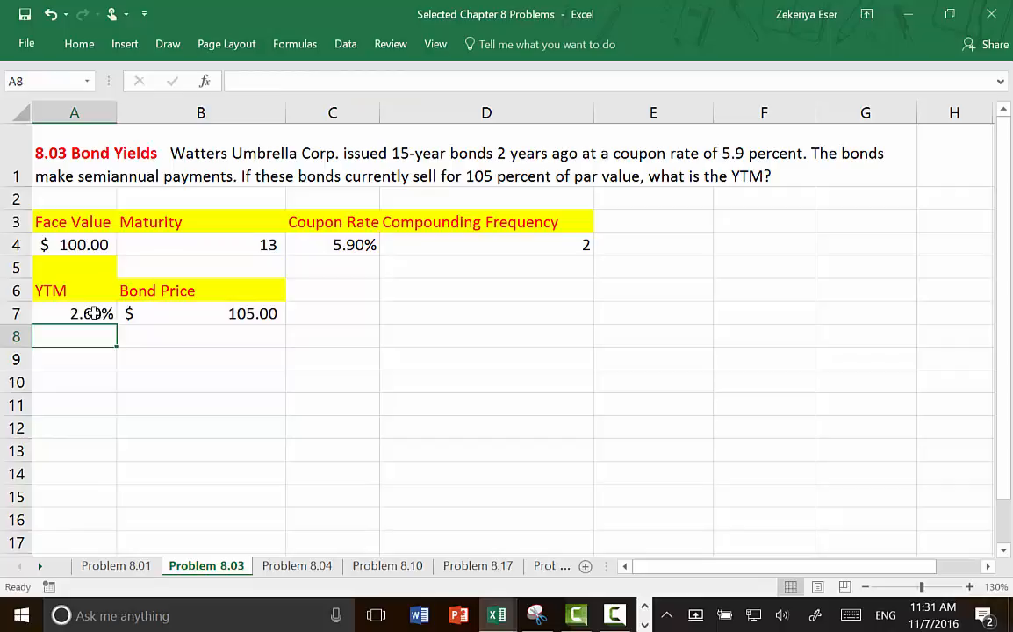
Step: Edit the A7 formula to multiply the RATE result by frequency cell D4
{"action": "left_click", "coordinate": [73, 313]}
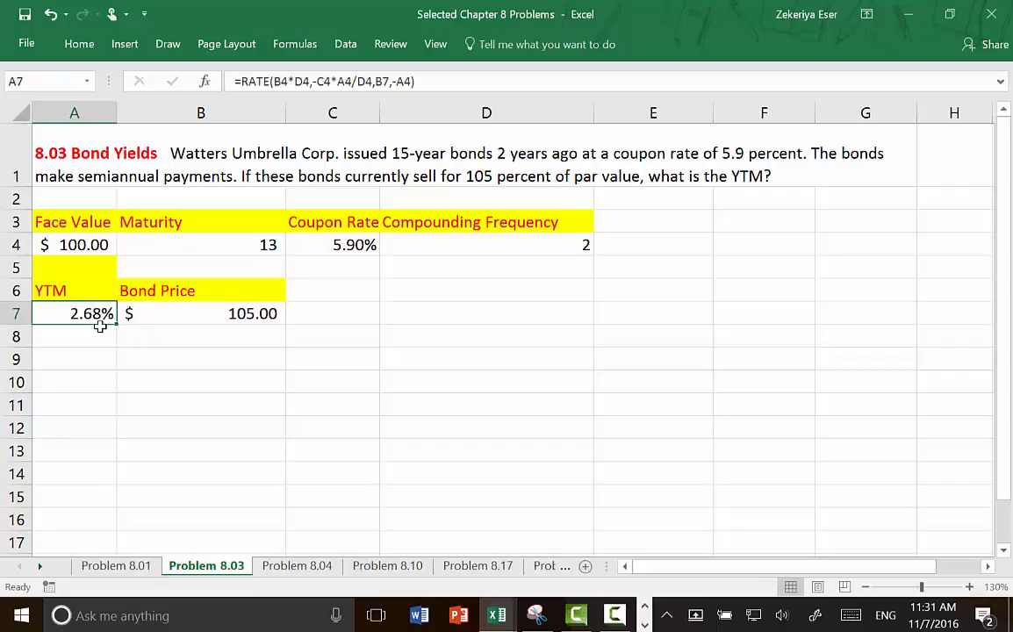
{"action": "double_click", "coordinate": [74, 313]}
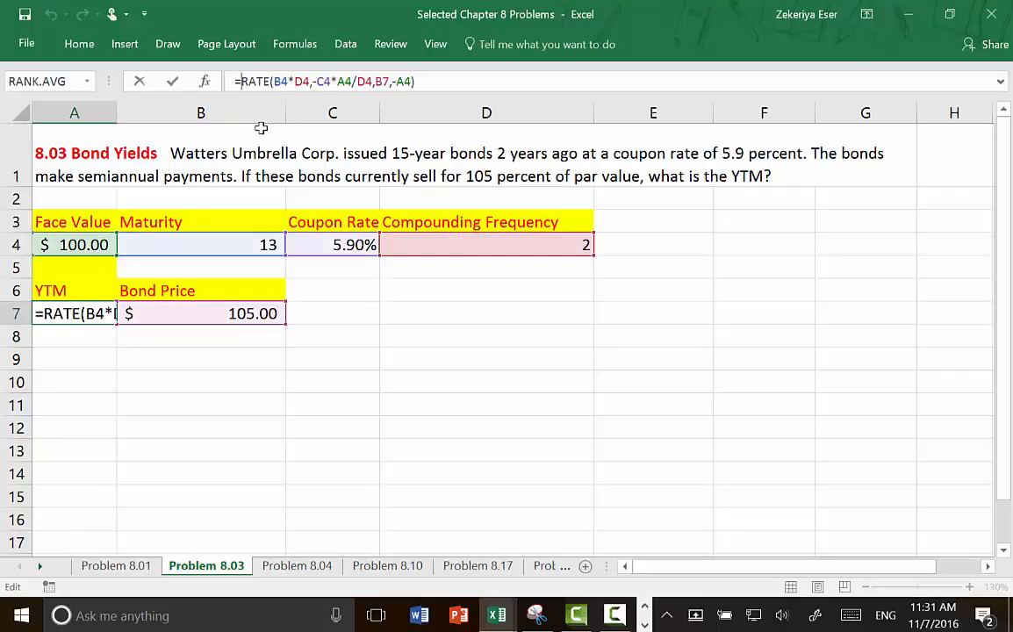
{"action": "type", "text": "2"}
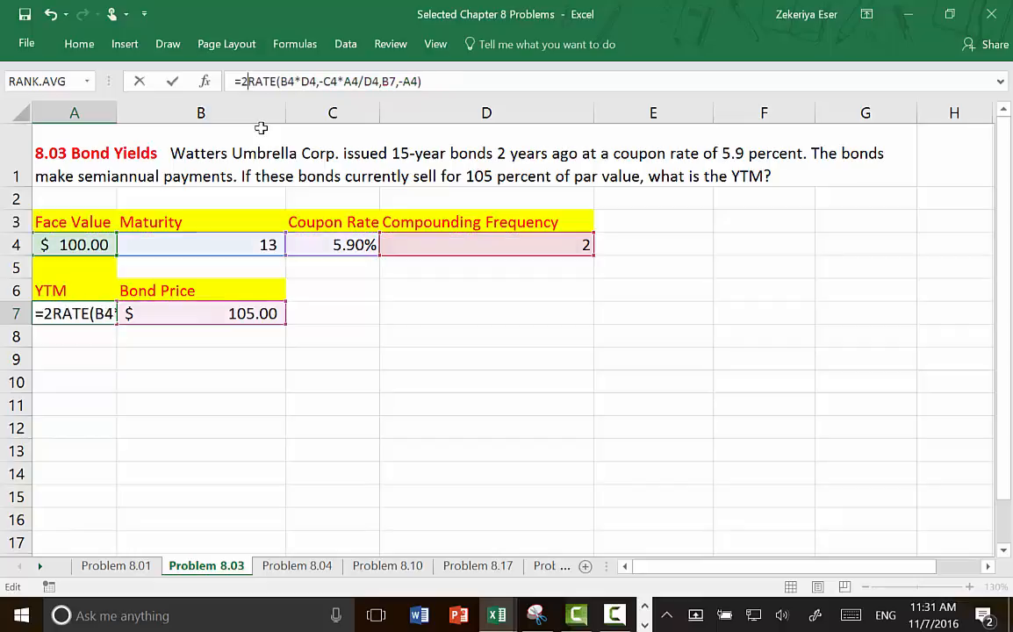
{"action": "left_click", "coordinate": [516, 244]}
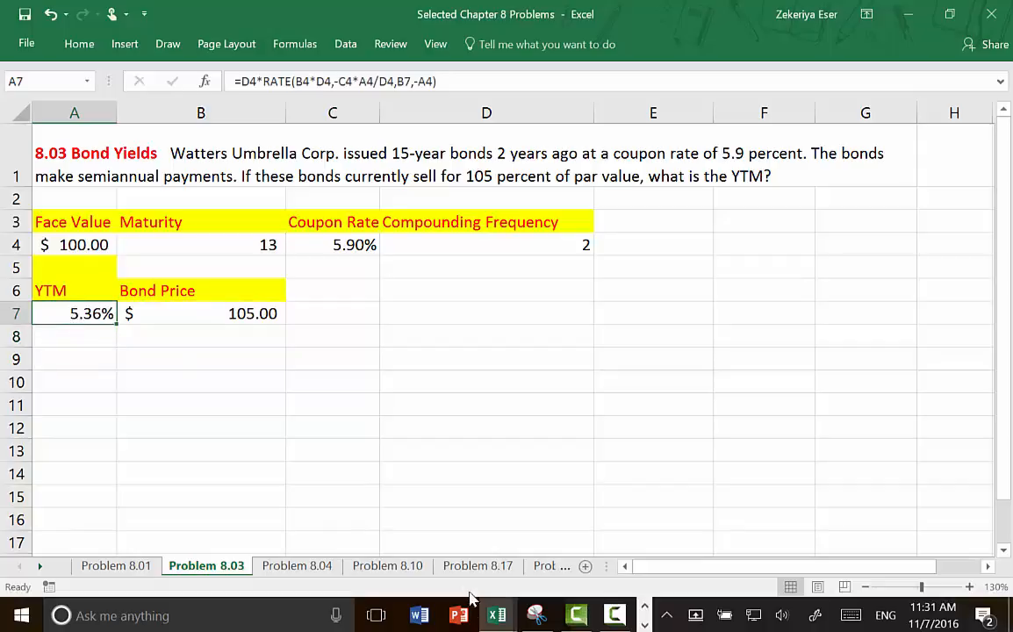
Step: In the bond pricing template, enter coupon 5.9%, price 105 and face 100, then check the 5.361% YTM
{"action": "left_click", "coordinate": [497, 615]}
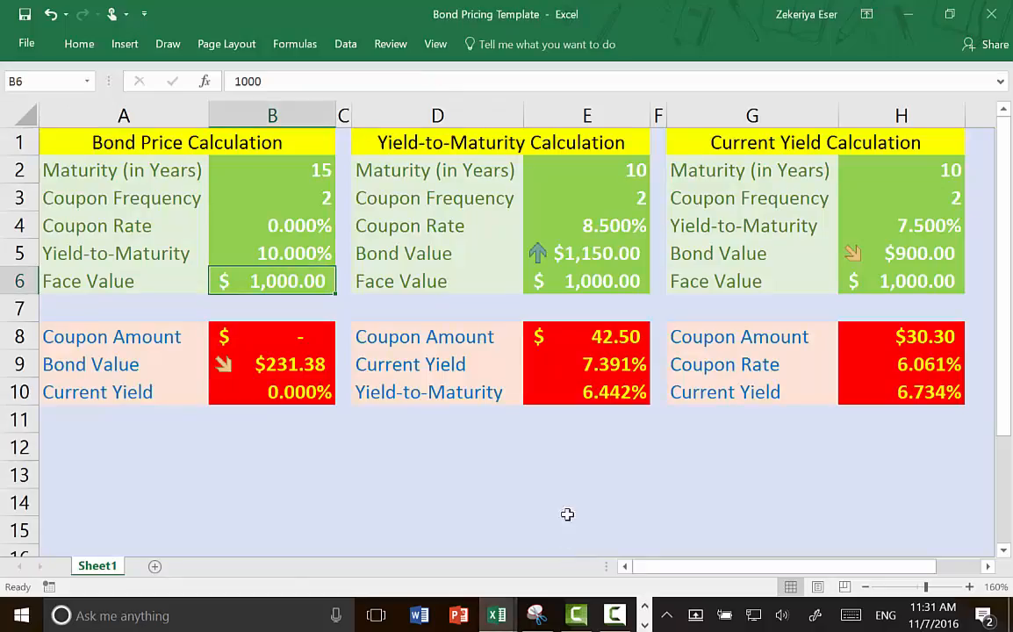
{"action": "left_click", "coordinate": [587, 170]}
{"action": "type", "text": "13"}
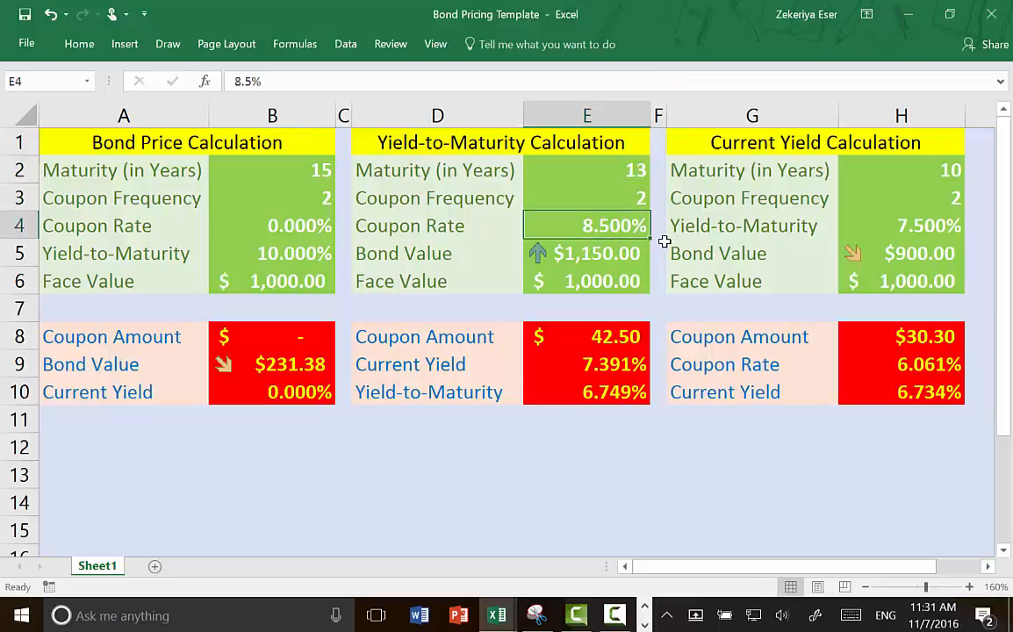
{"action": "type", "text": "5.9%"}
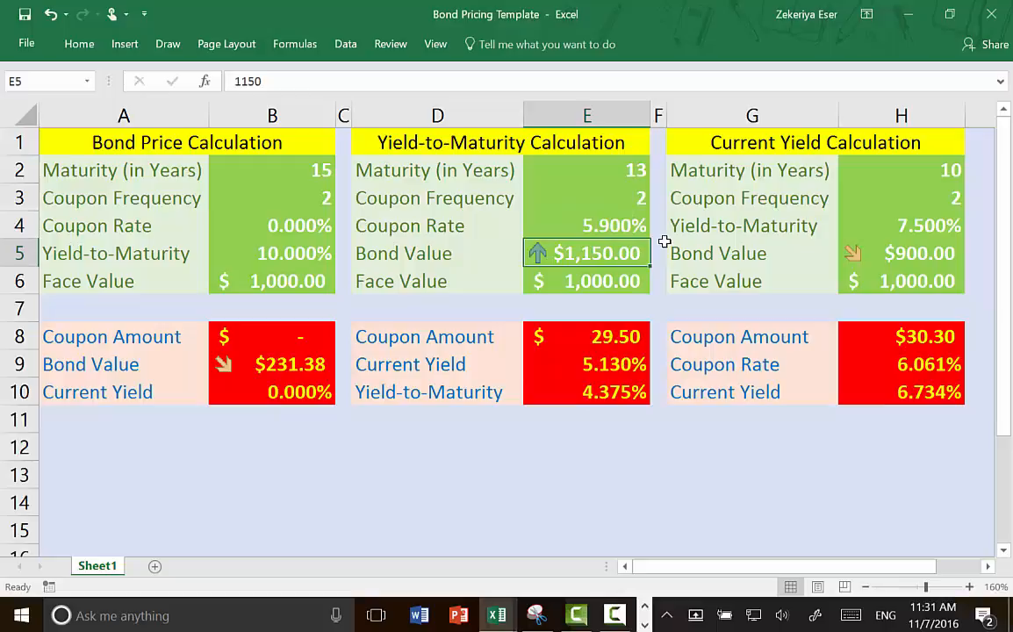
{"action": "type", "text": "105"}
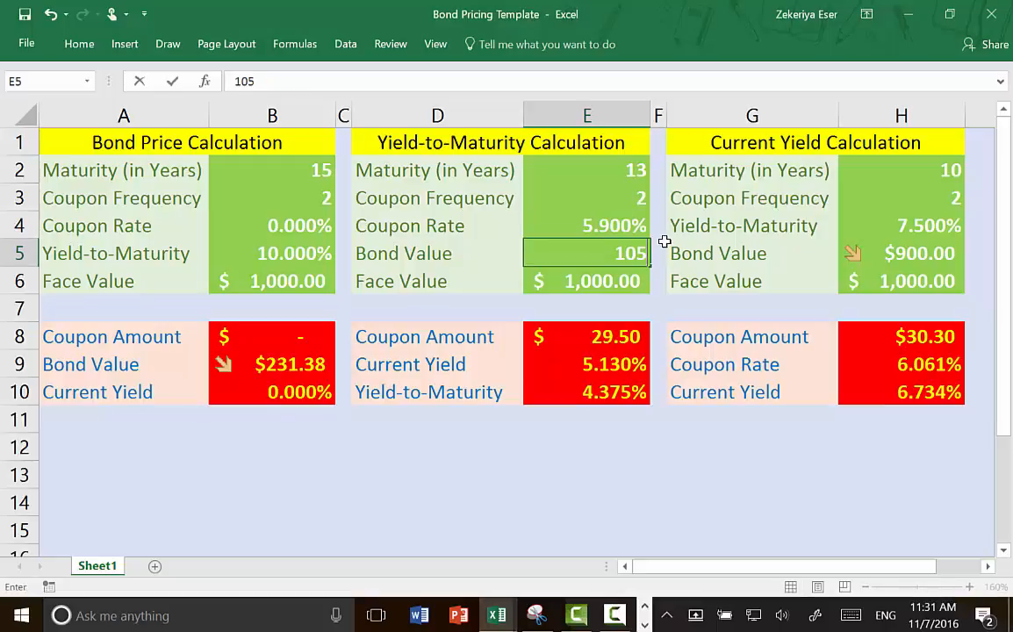
{"action": "type", "text": "100"}
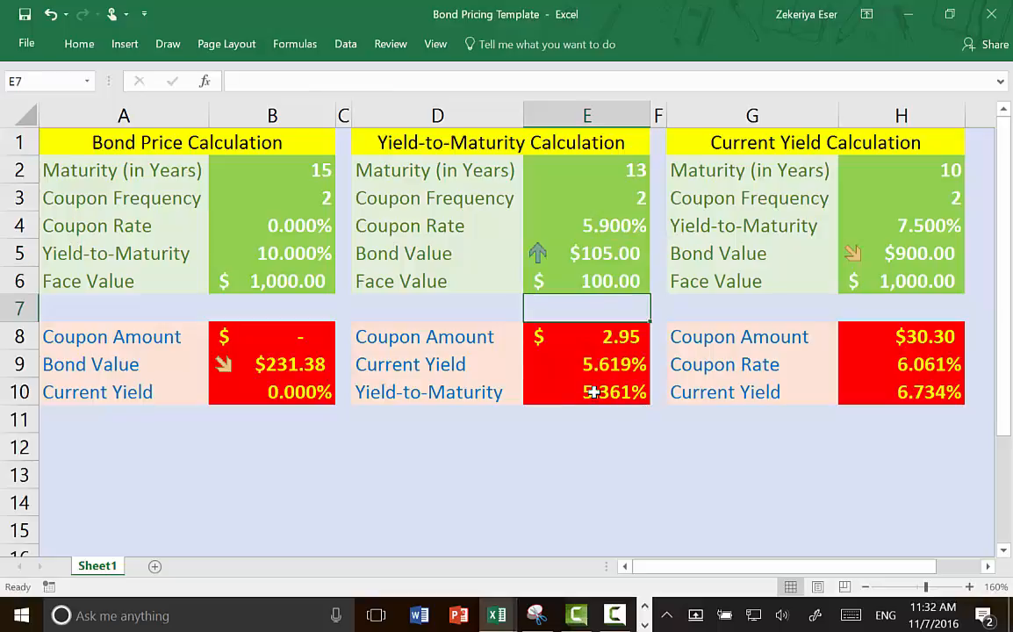
{"action": "left_click", "coordinate": [586, 391]}
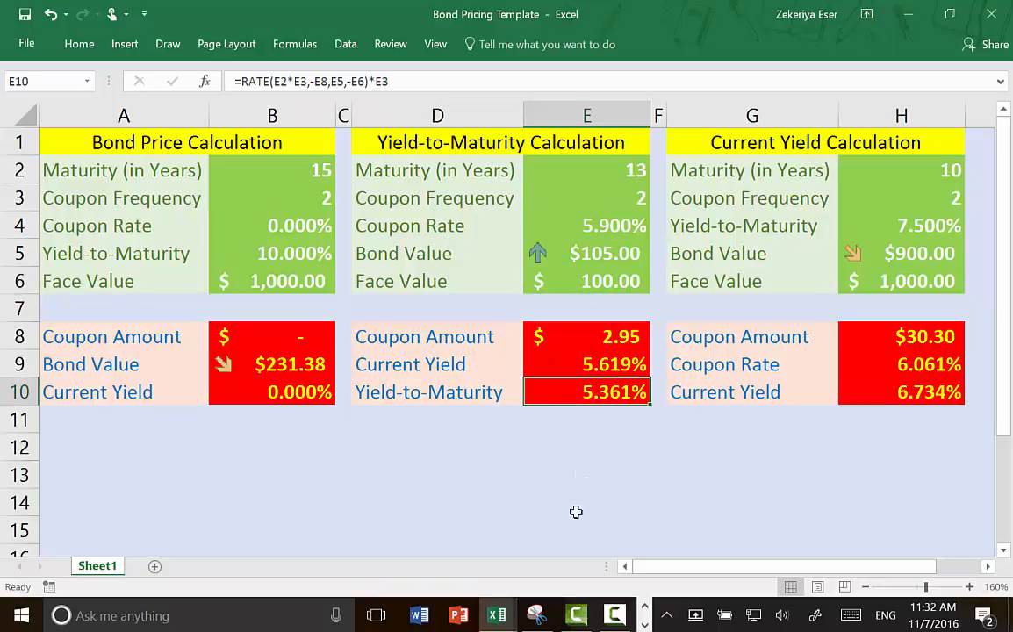